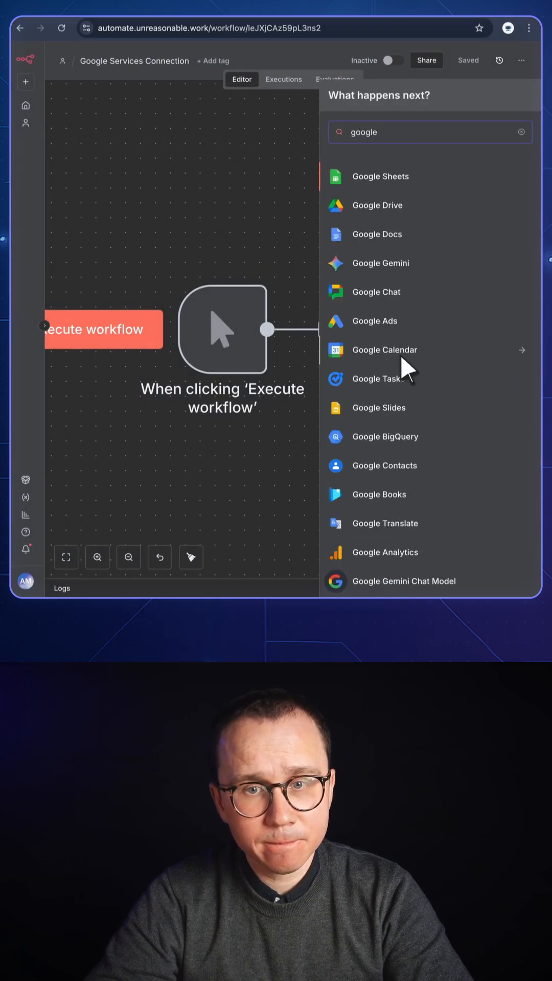
- Add a Google Tasks 'Create a task' node, then search the web for 'google cloud console'
left_click(384, 378)
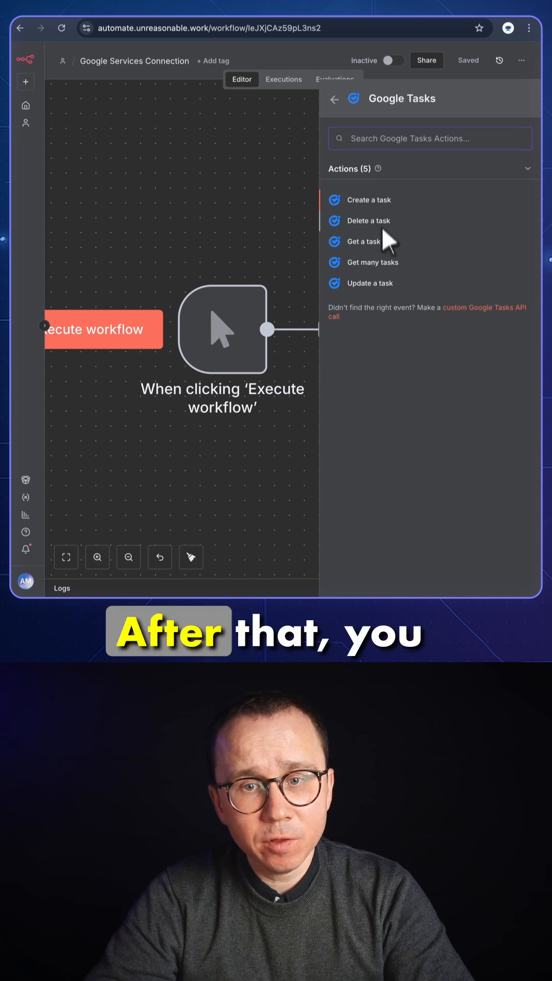
left_click(368, 199)
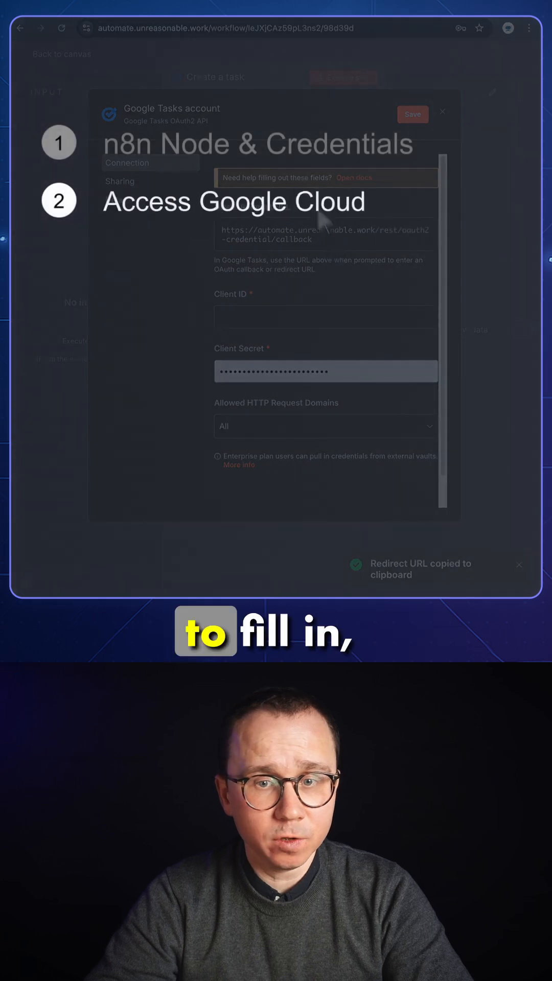
type("google cloud console")
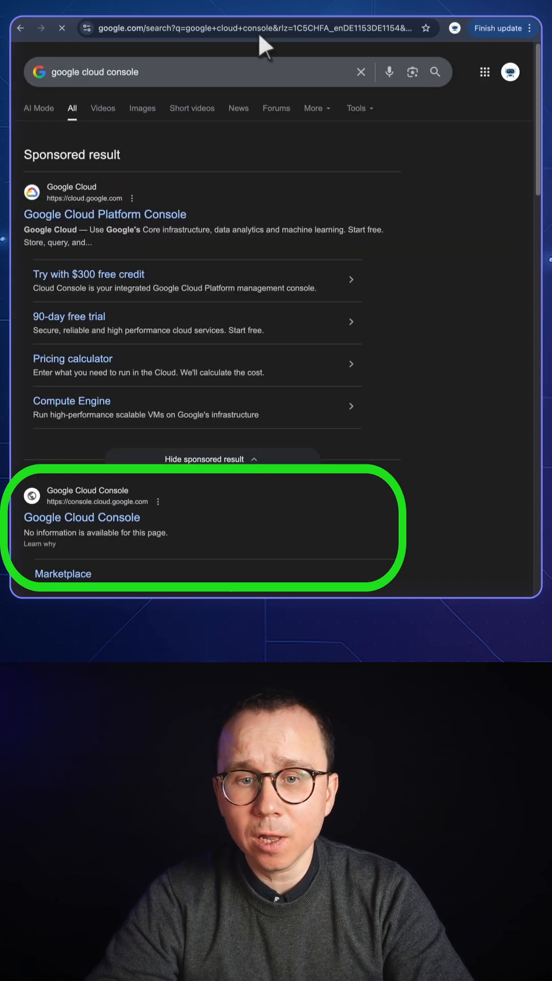
- Start the Google Cloud free trial, accepting the terms to reach the console welcome page
left_click(82, 518)
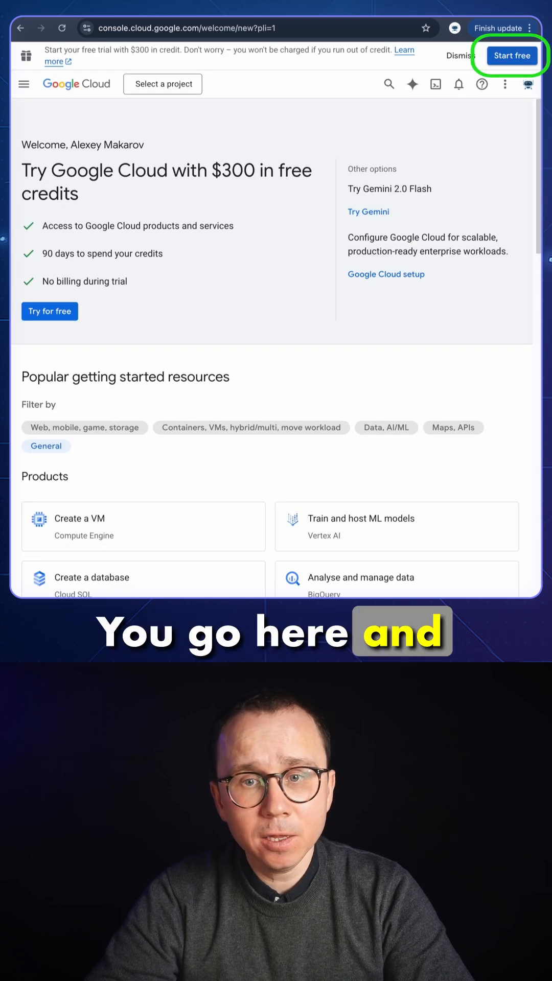
left_click(511, 55)
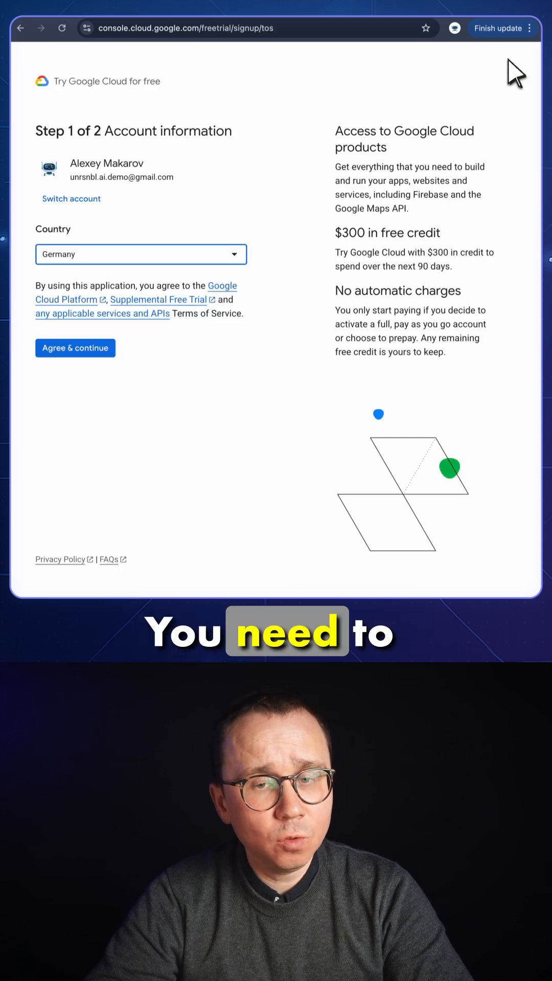
left_click(74, 347)
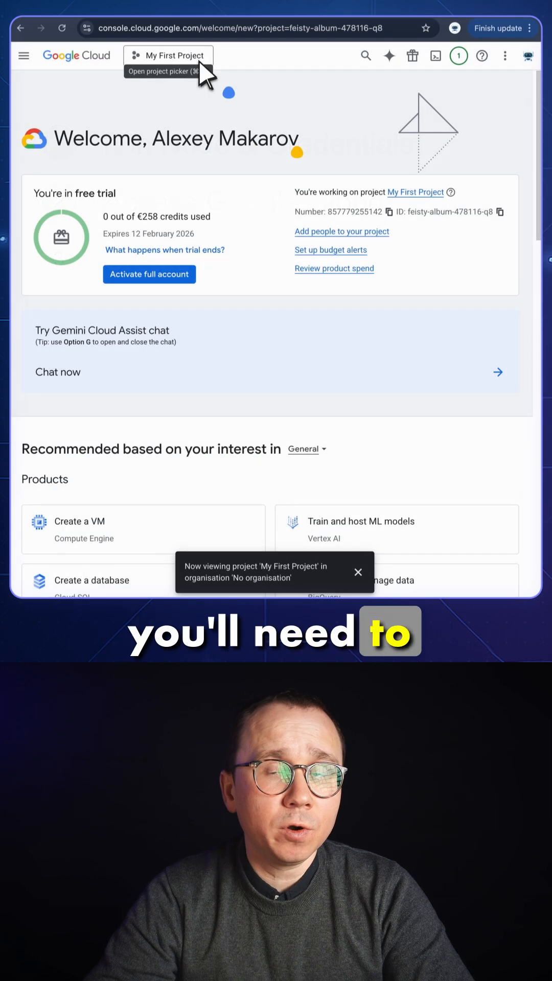
- Create a new project named n8n-project from the project picker
left_click(168, 55)
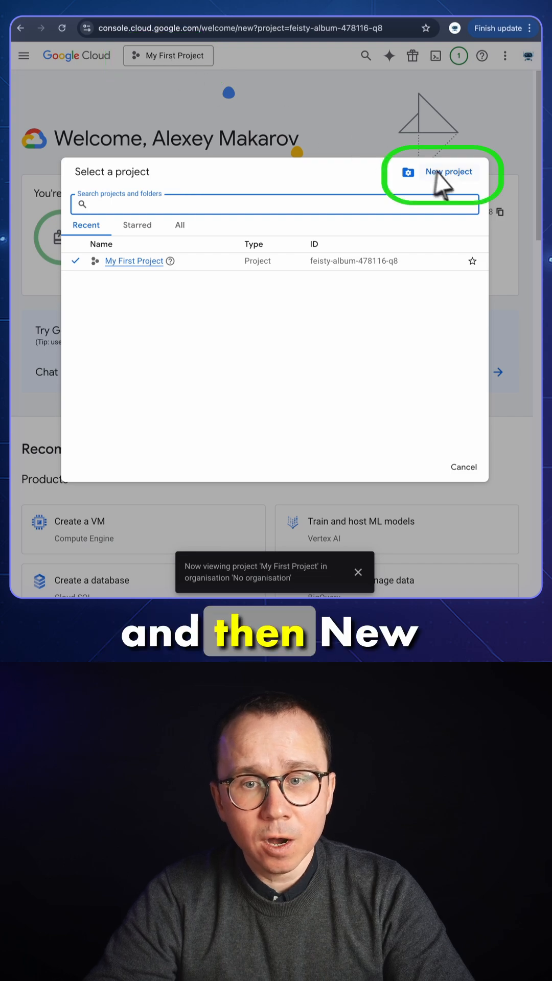
left_click(448, 171)
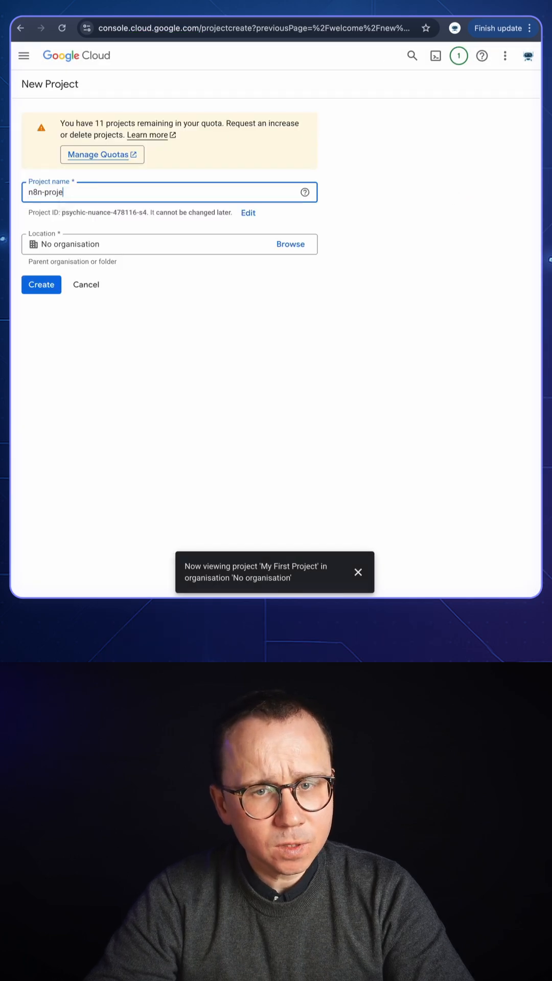
left_click(40, 285)
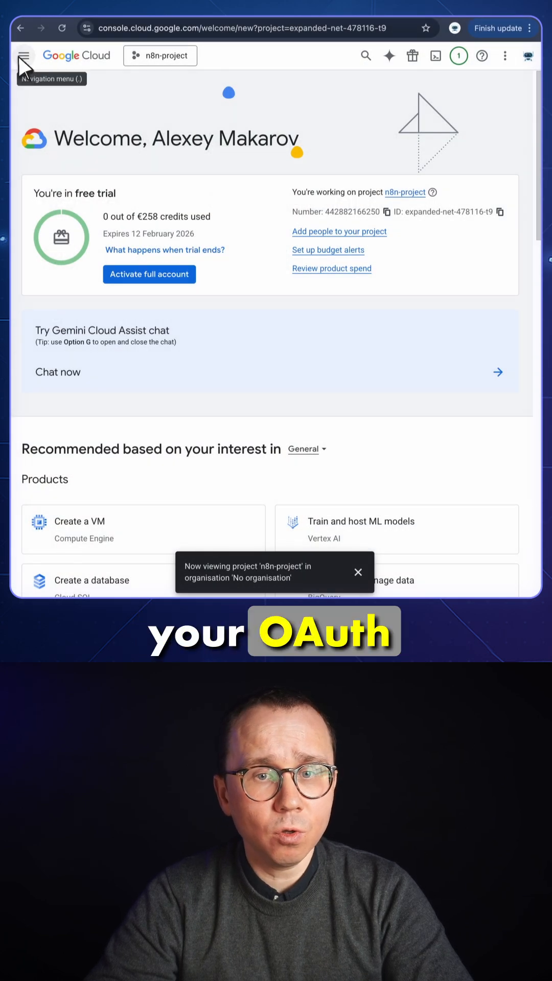
- Begin the OAuth consent configuration from APIs and services and confirm the app information
left_click(25, 55)
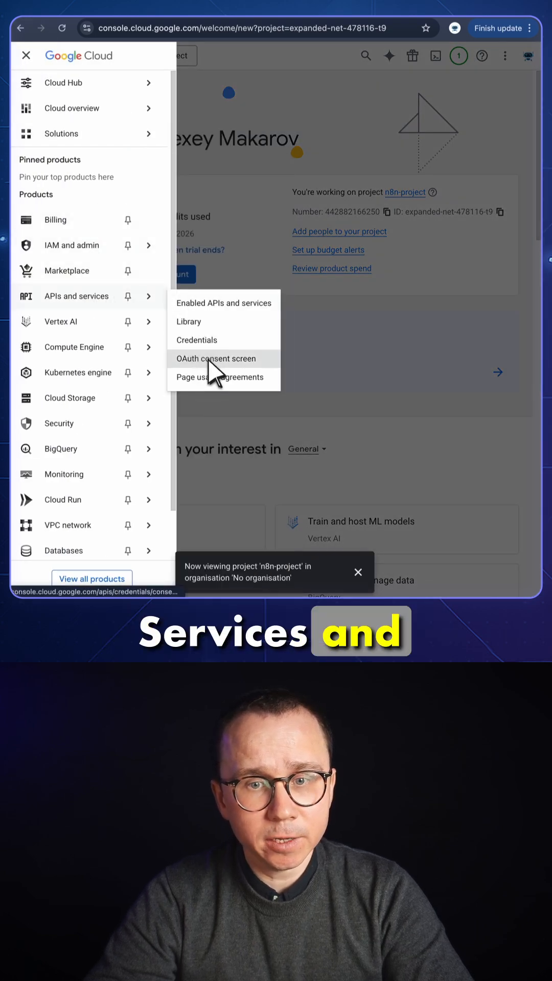
left_click(215, 357)
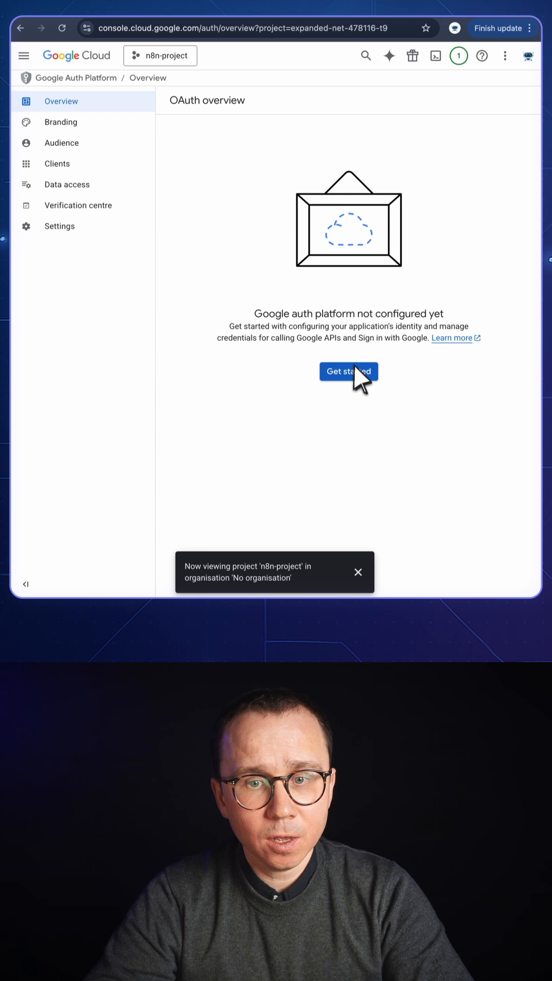
left_click(347, 371)
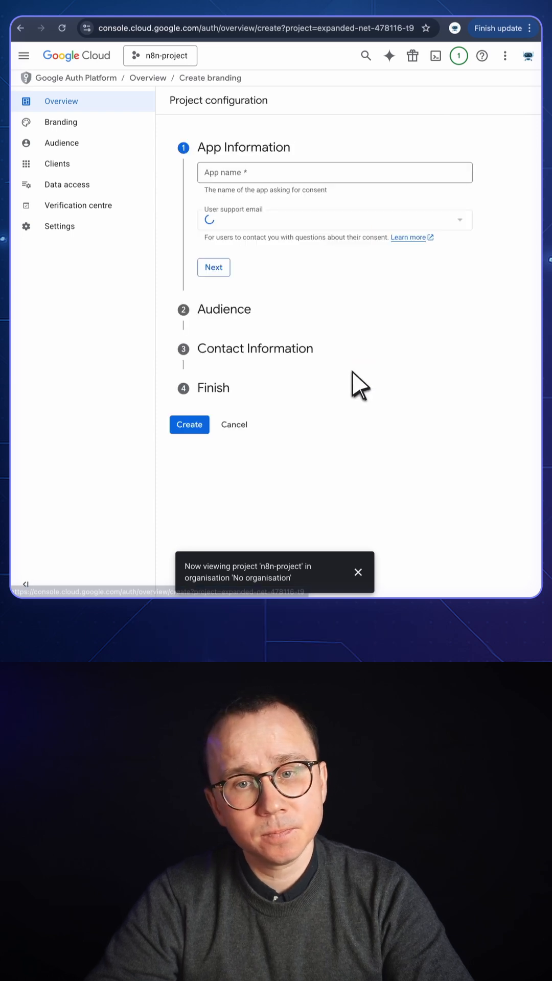
left_click(334, 219)
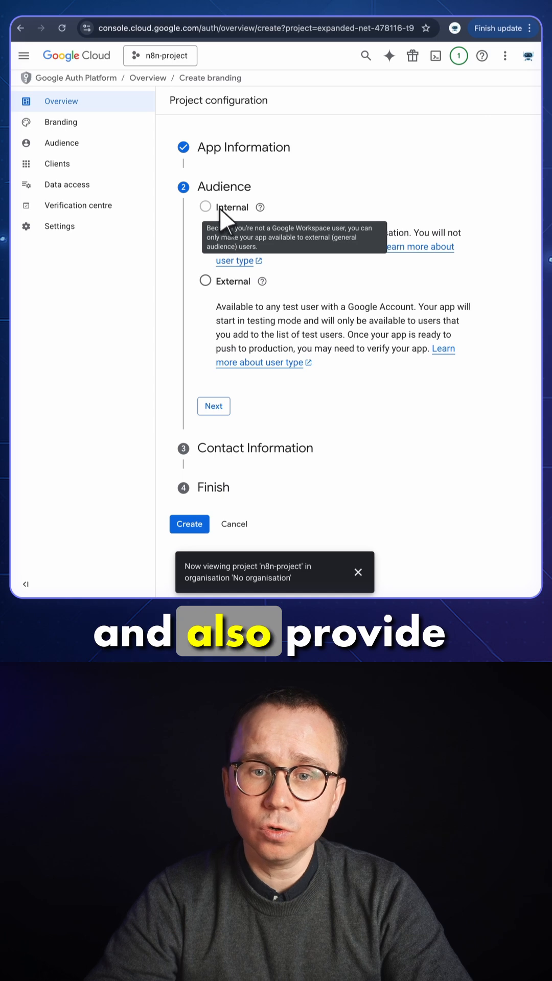
- Choose an External audience, agree to the Google API user data policy and create the configuration
left_click(205, 280)
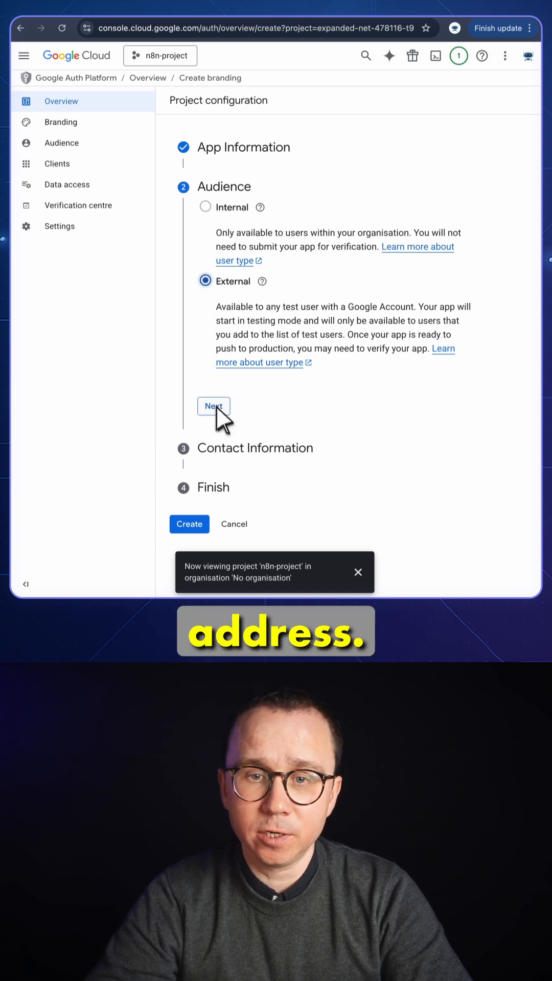
left_click(214, 405)
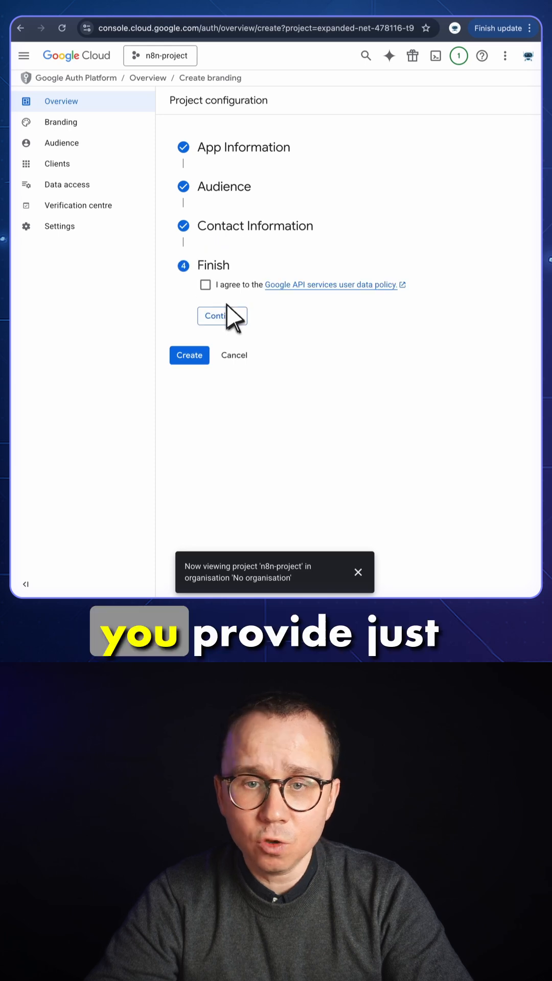
left_click(222, 316)
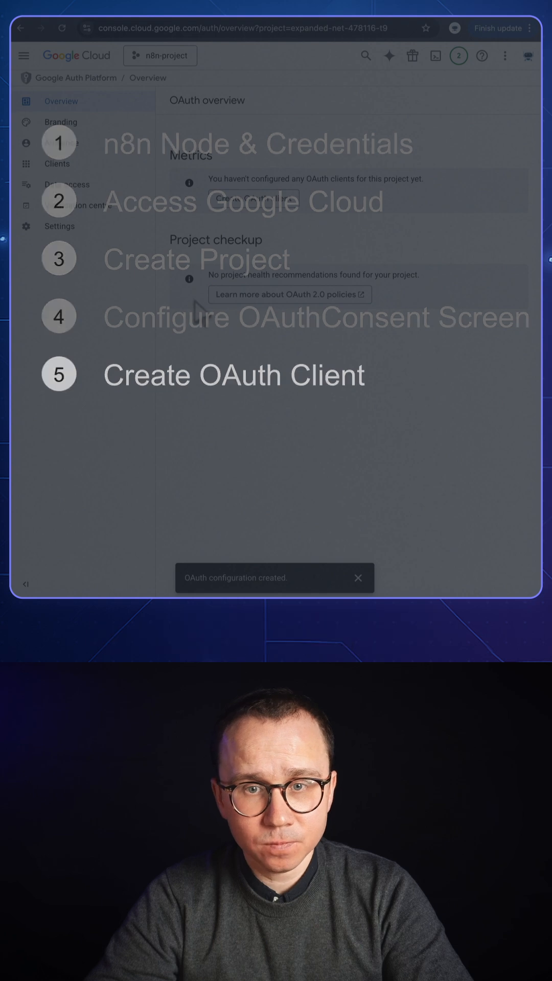
left_click(254, 198)
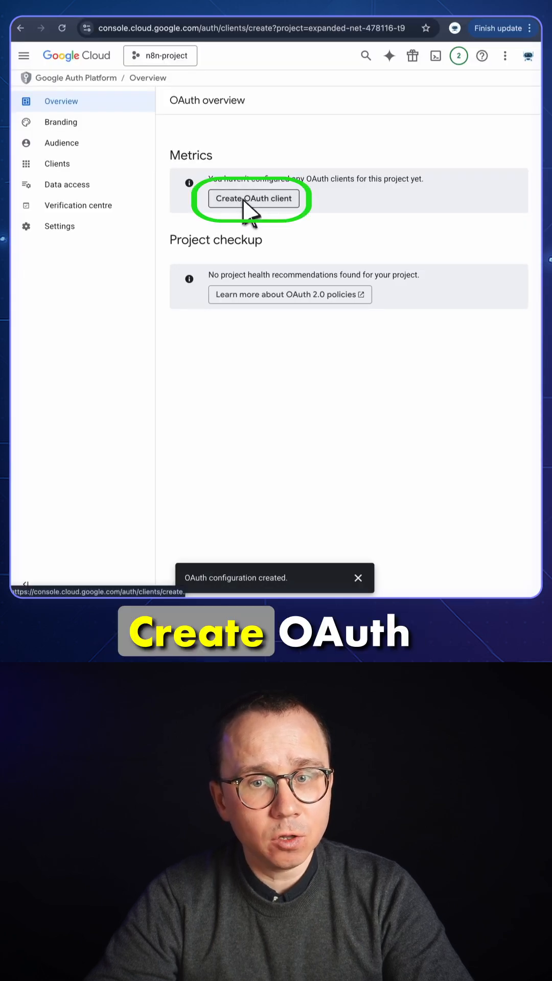
left_click(254, 199)
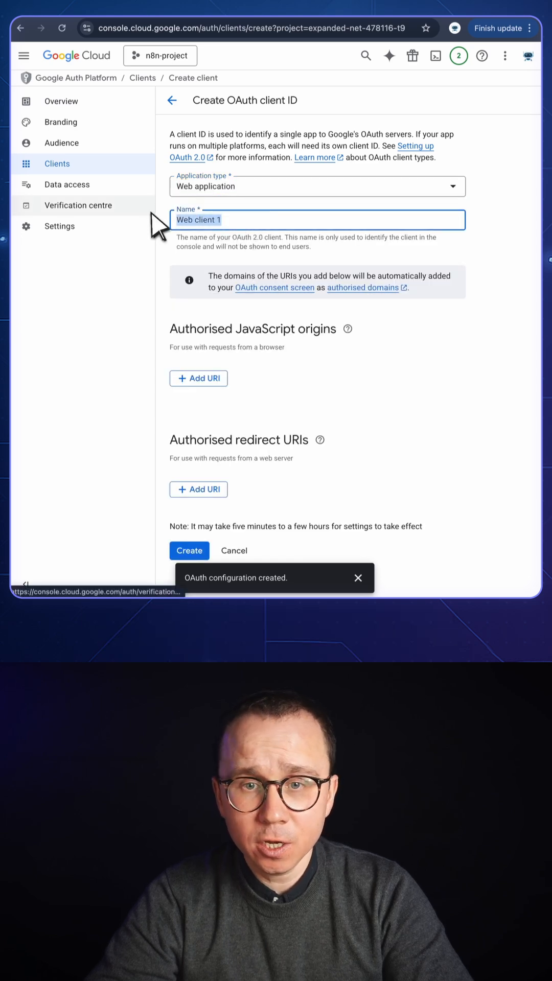
type("n8n-cli")
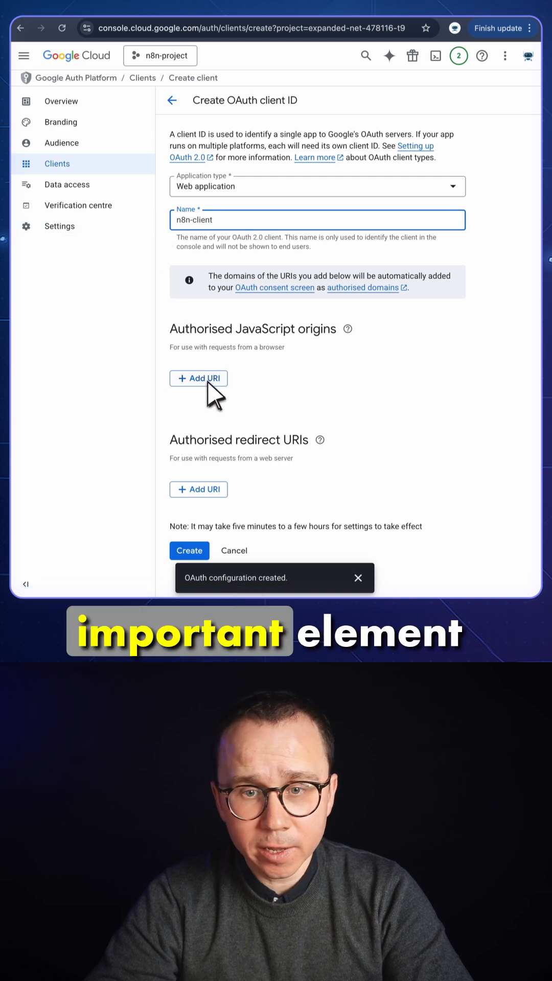
left_click(198, 489)
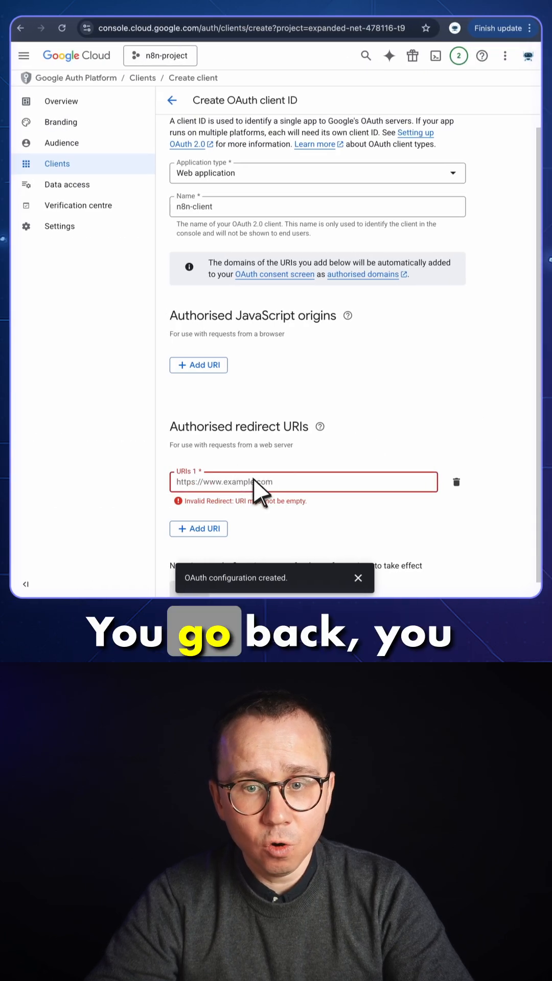
type("https://automate.unreasonable.work/rest/oauth2-credential/callback")
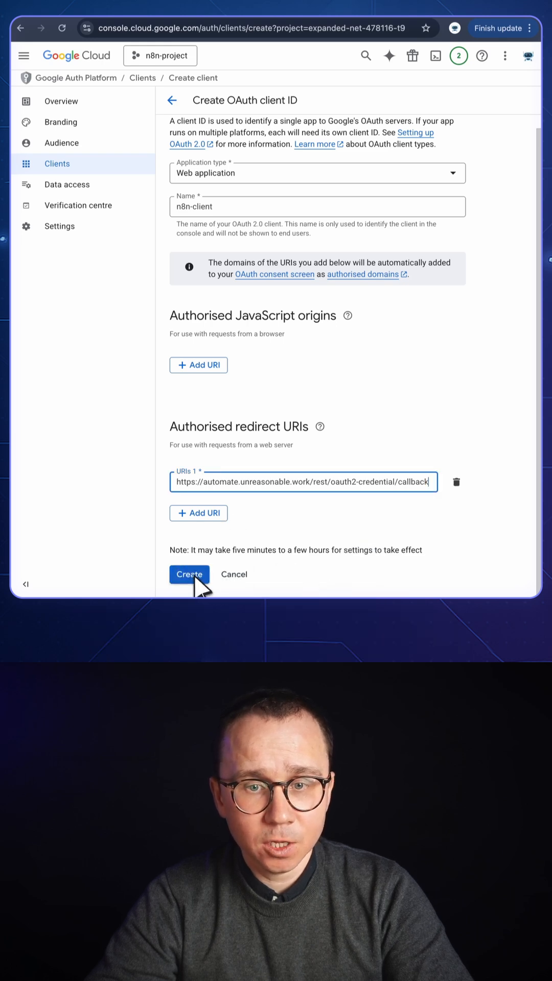
left_click(188, 575)
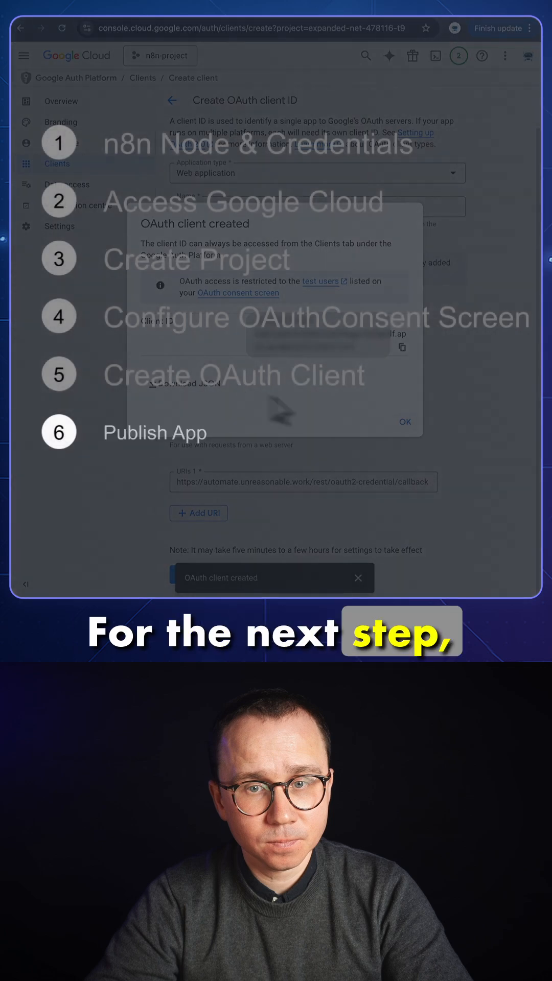
left_click(405, 421)
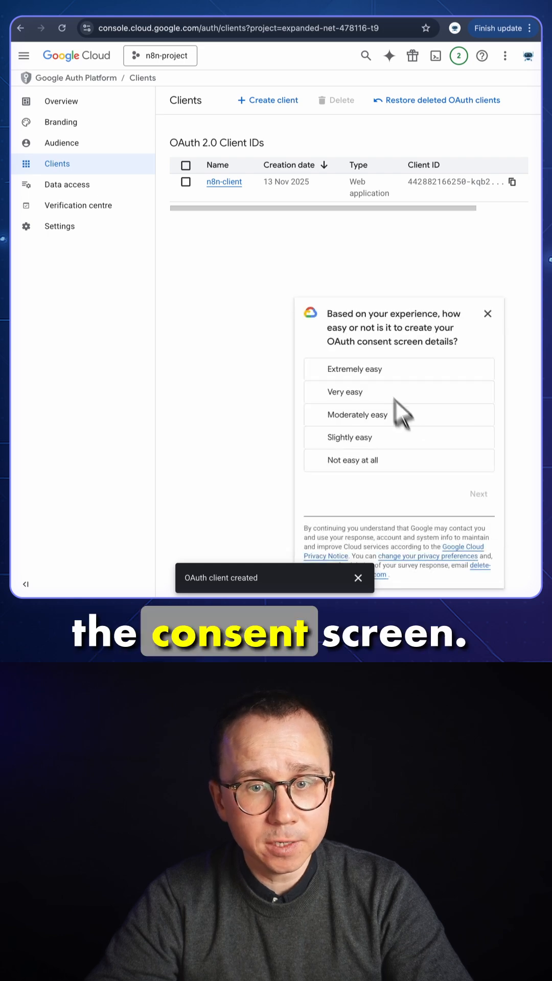
- Publish the OAuth app to production from the Audience settings
left_click(488, 314)
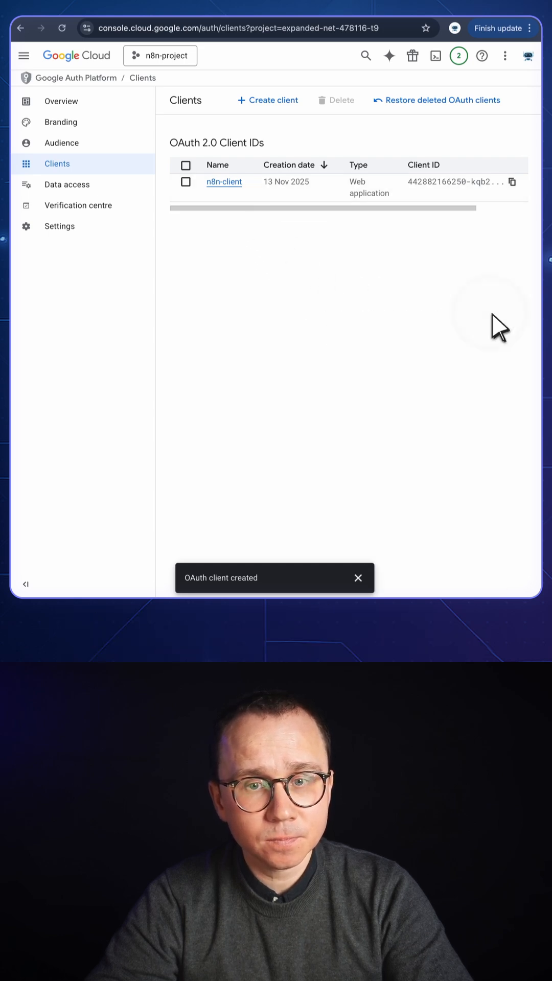
left_click(61, 143)
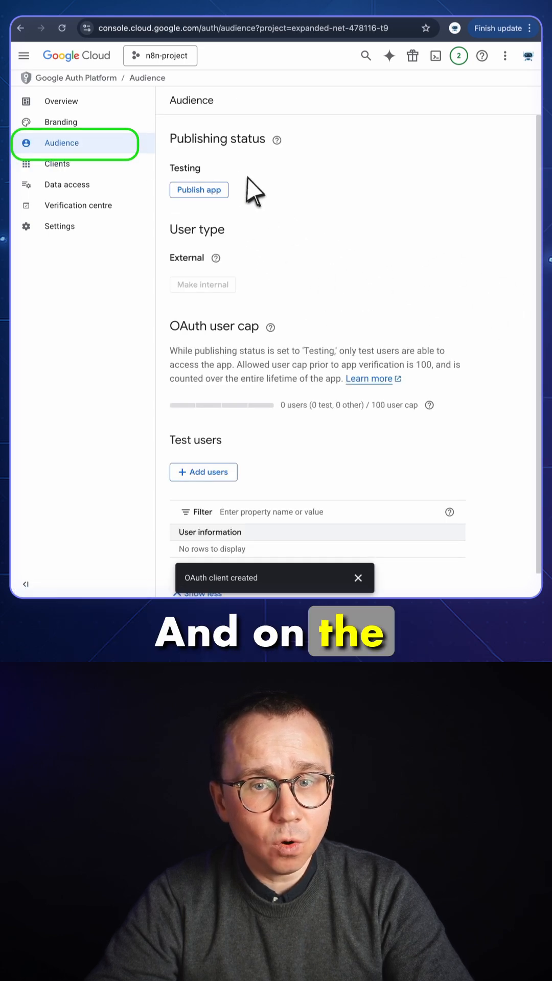
left_click(199, 191)
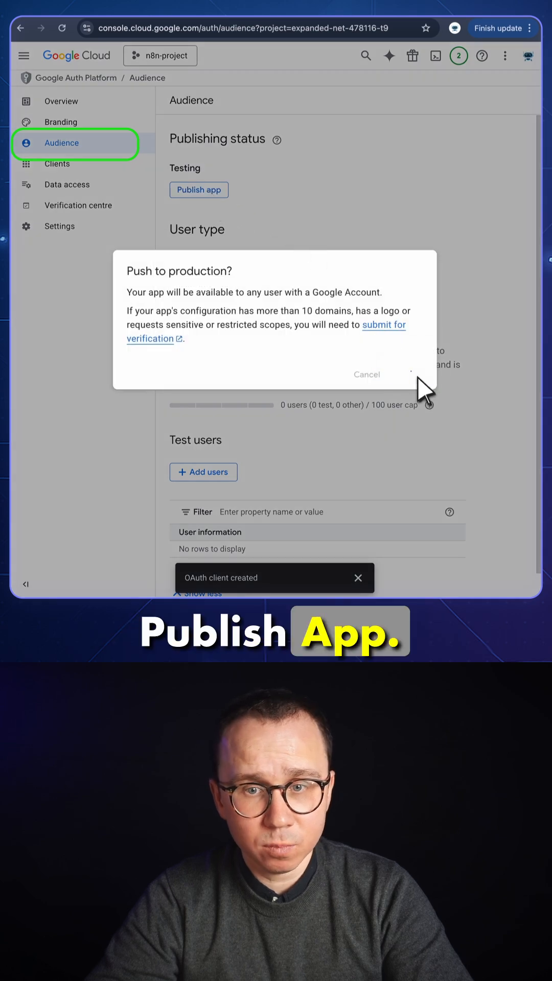
left_click(411, 374)
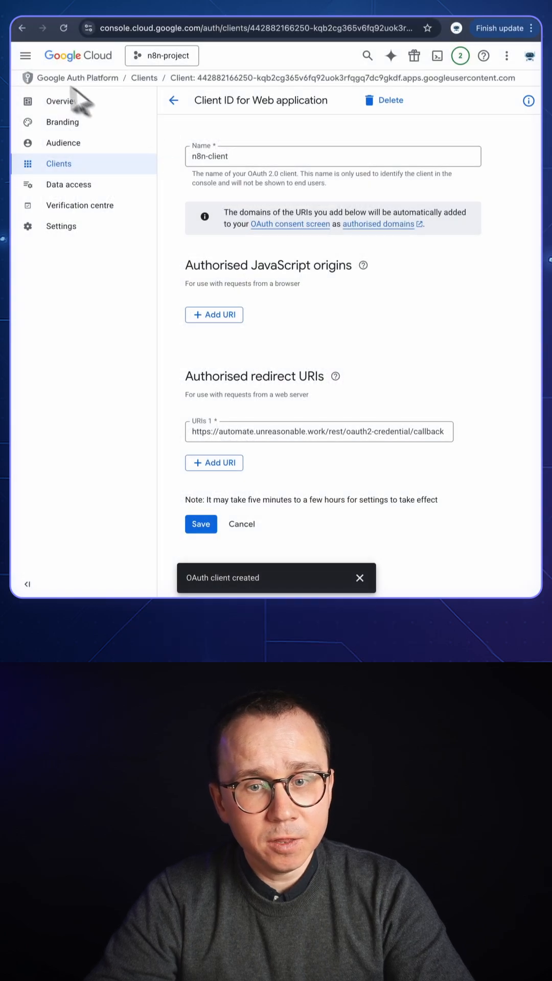
- Find the Google Tasks API in the API Library by searching 'task' and enable it
left_click(25, 55)
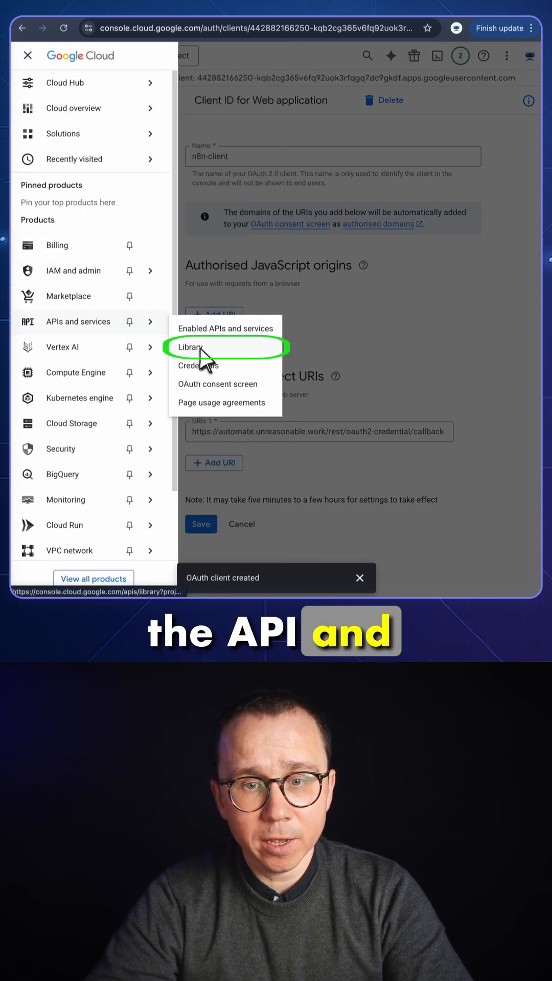
left_click(190, 348)
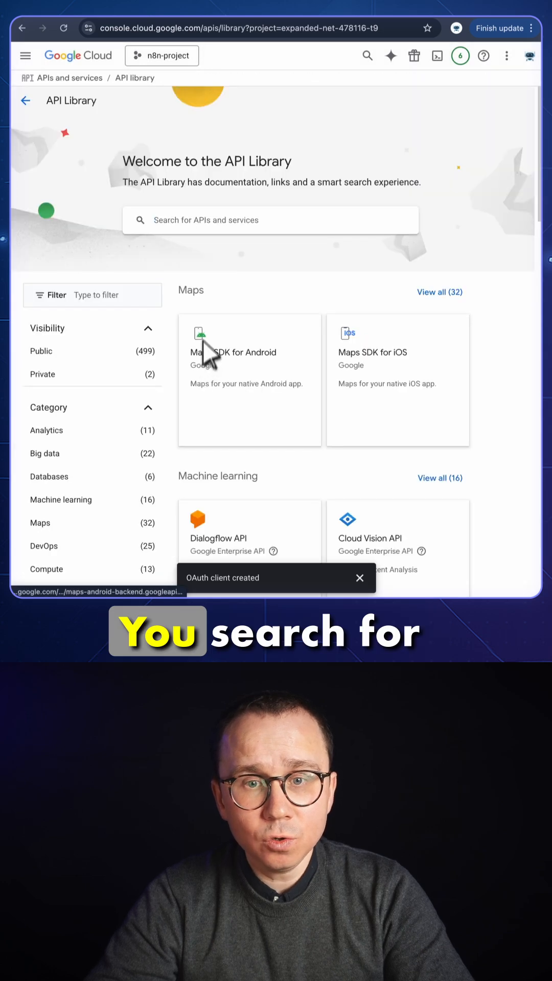
type("tasks")
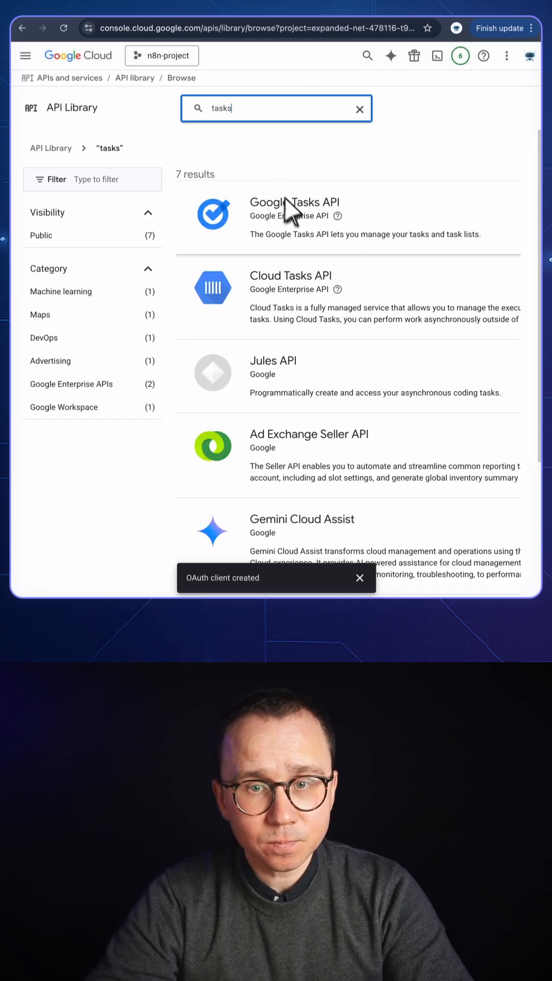
left_click(295, 203)
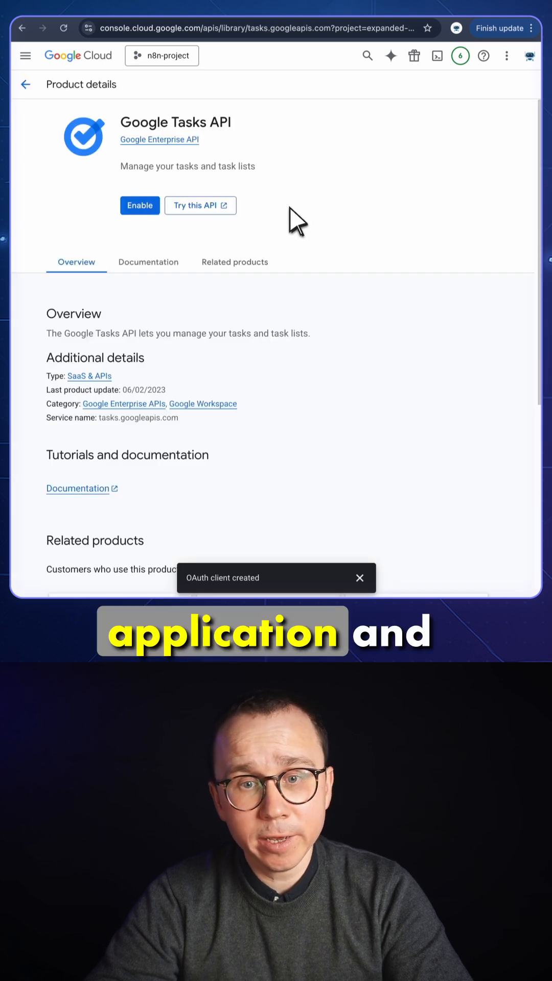
left_click(140, 206)
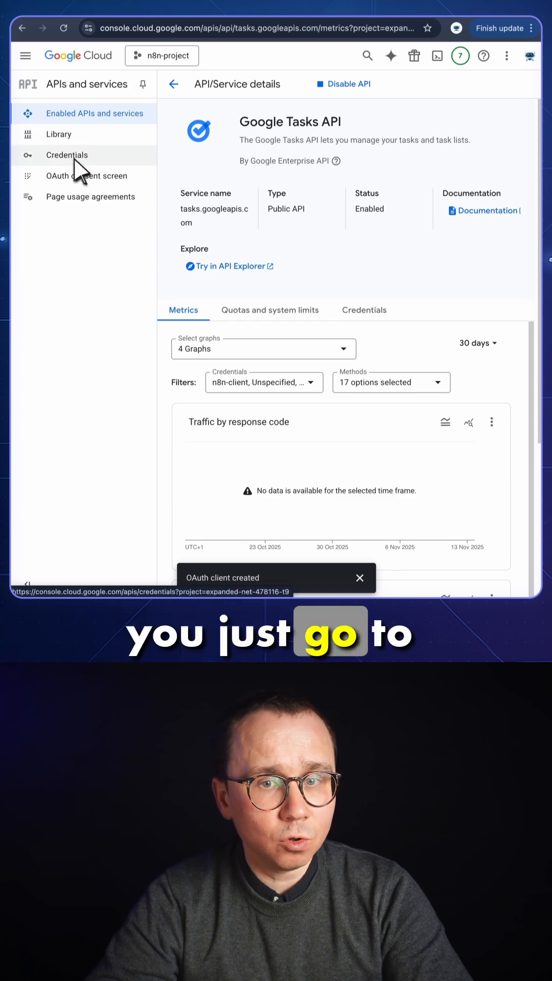
- View the n8n-client ID and secret from Credentials for n8n's Google Tasks form
left_click(67, 155)
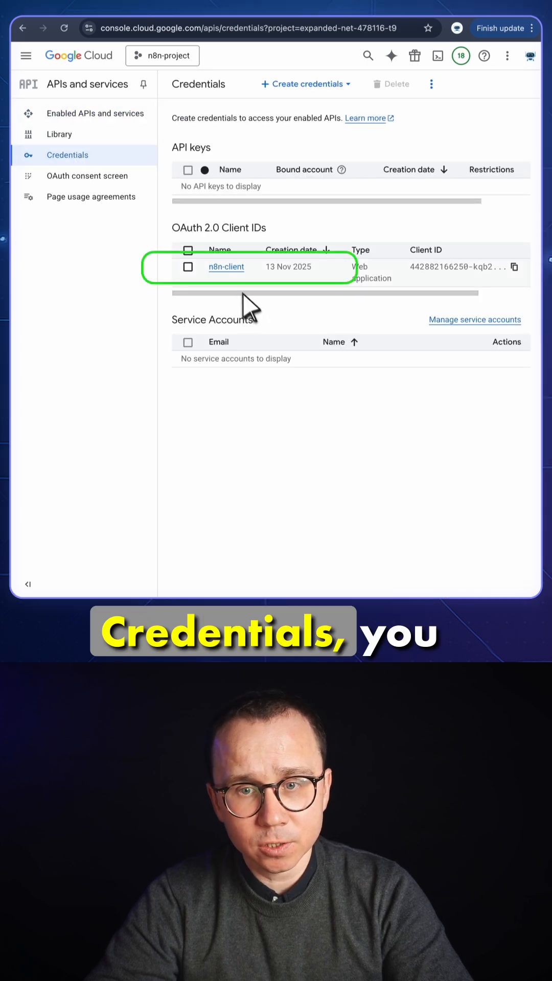
left_click(226, 265)
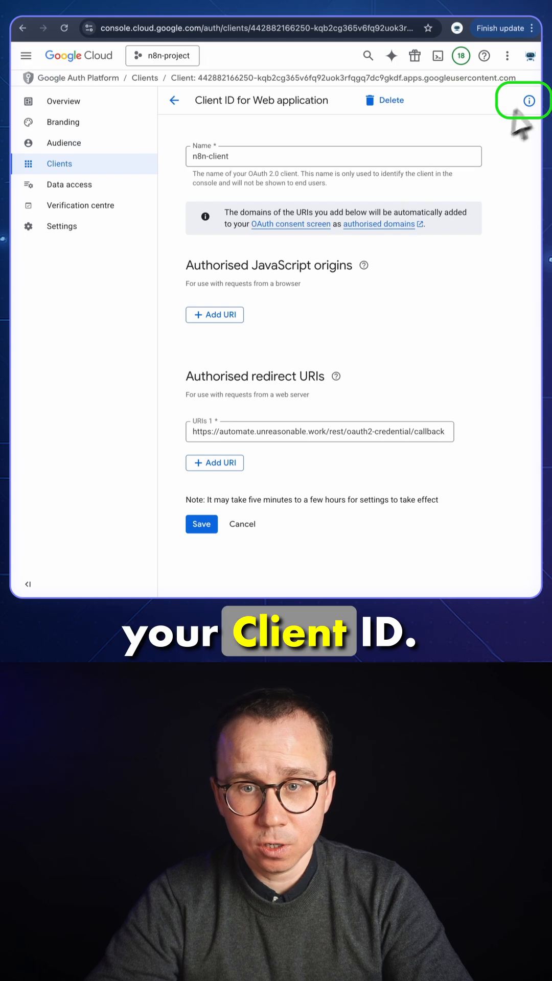
left_click(528, 101)
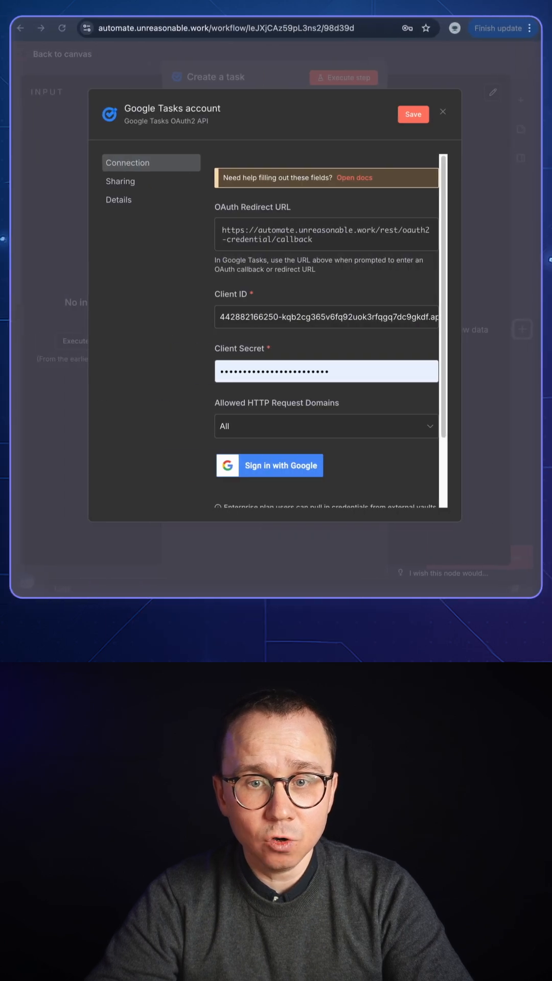
- Sign the credential in with Google, proceeding past the unverified-app warning and granting tasks access
left_click(325, 370)
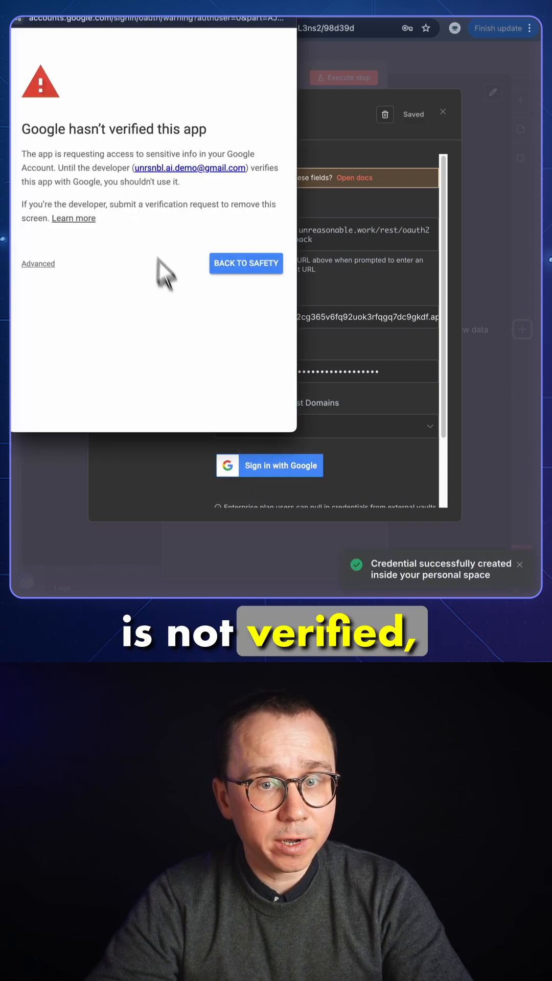
left_click(38, 264)
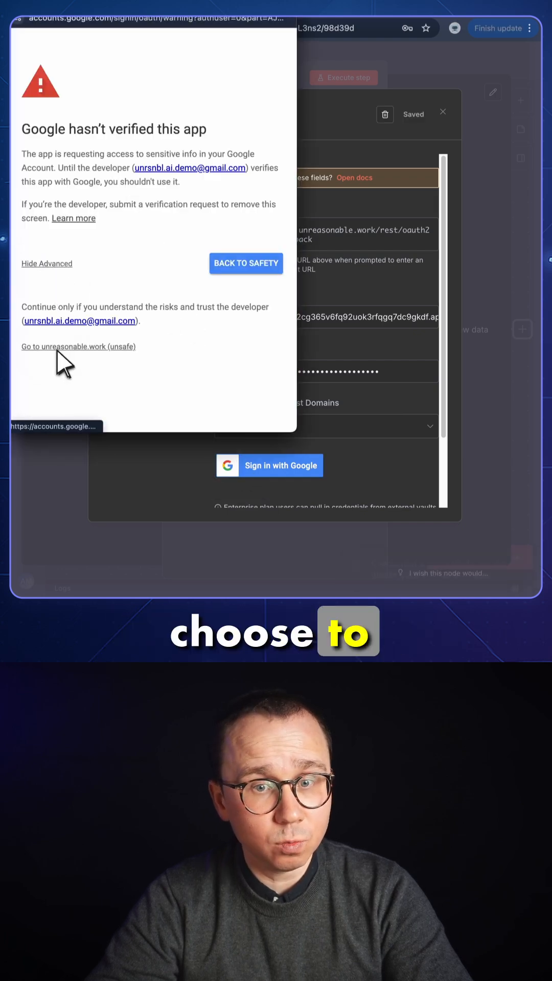
left_click(78, 346)
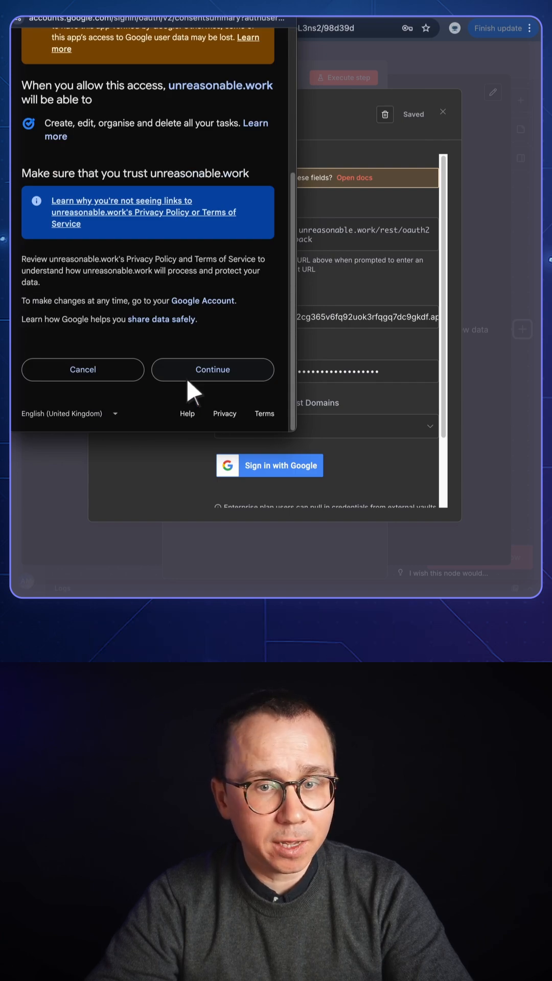
left_click(213, 369)
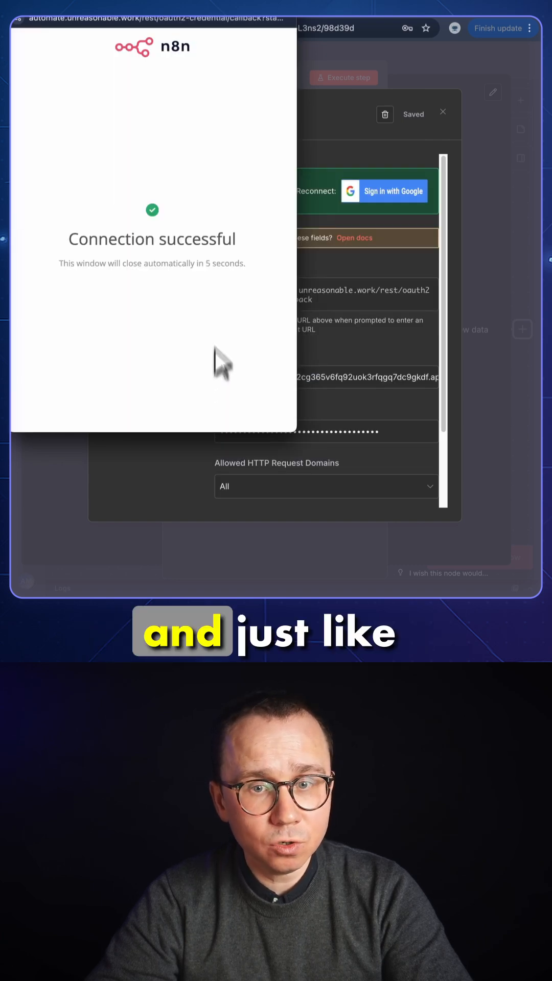